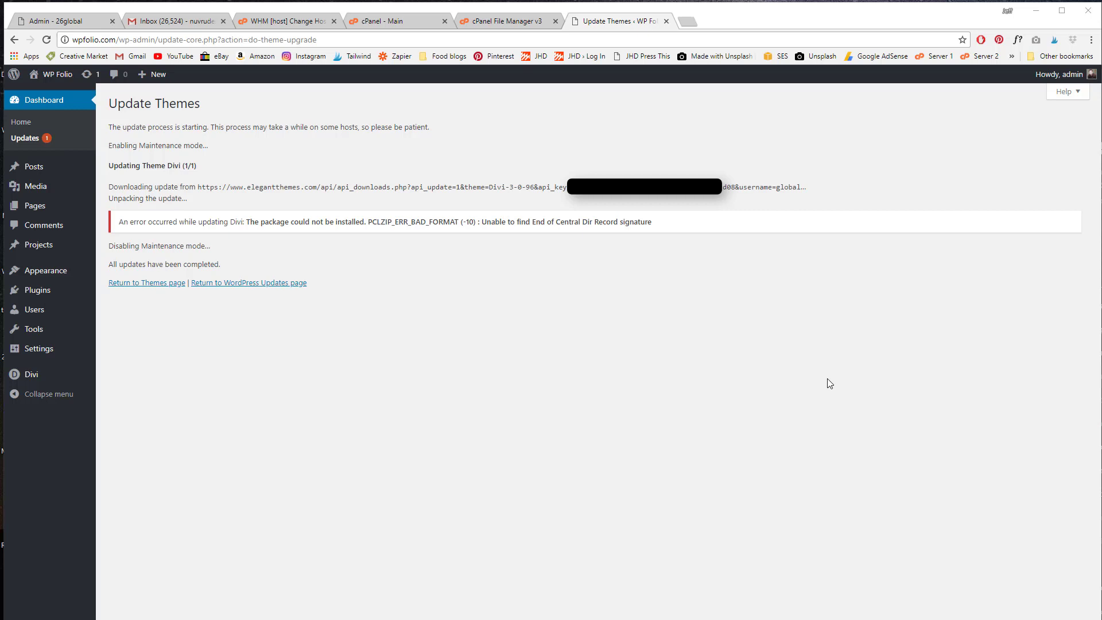
pyautogui.moveTo(427, 223)
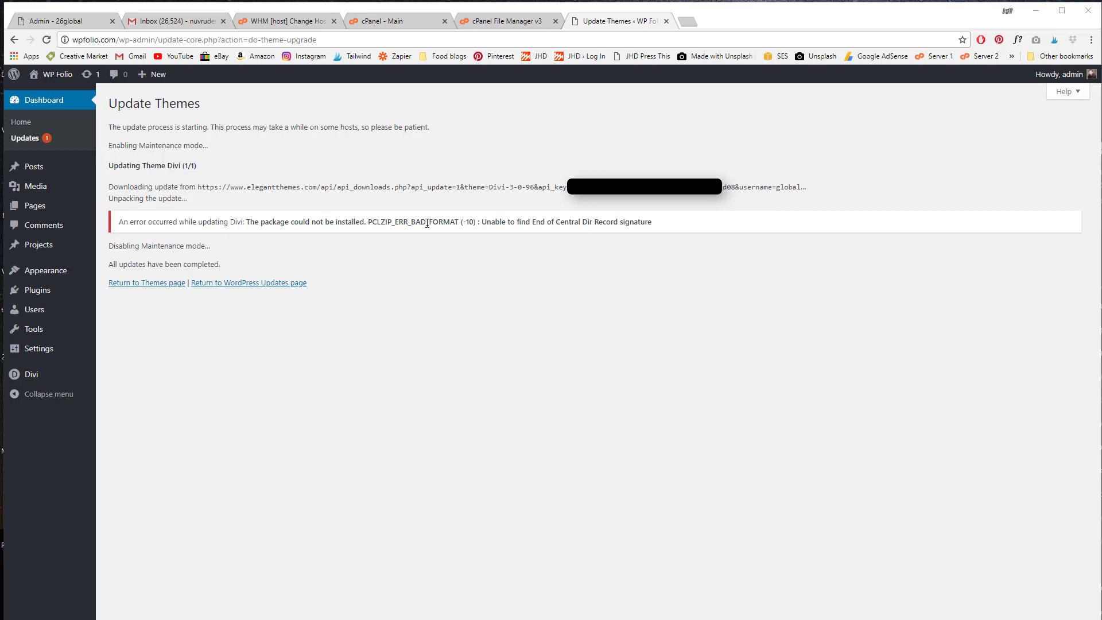
pyautogui.moveTo(467, 242)
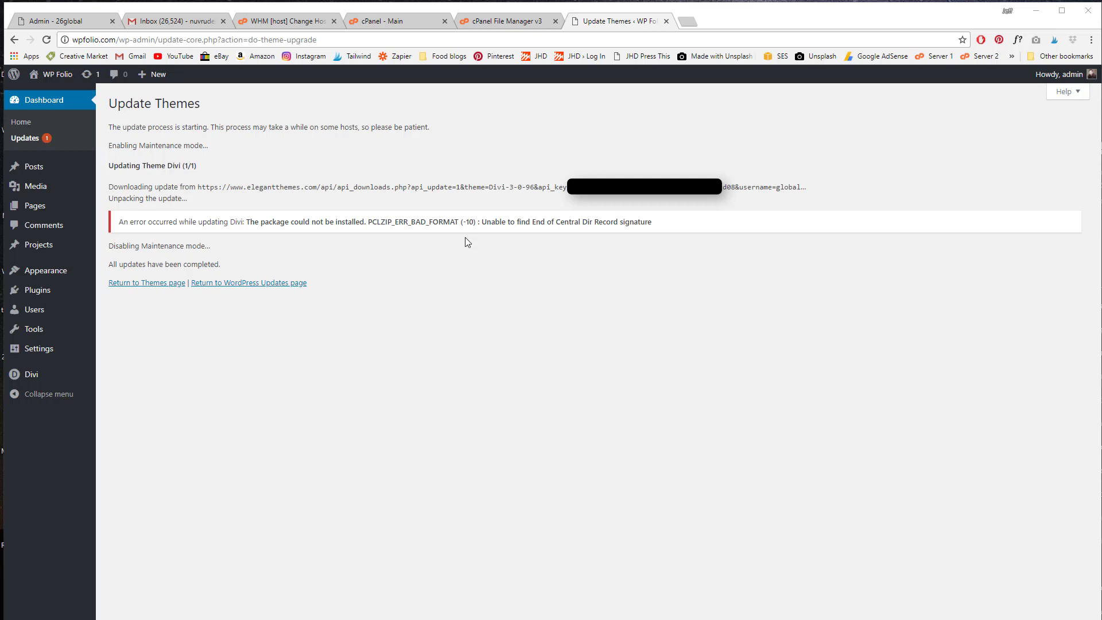
pyautogui.moveTo(298, 204)
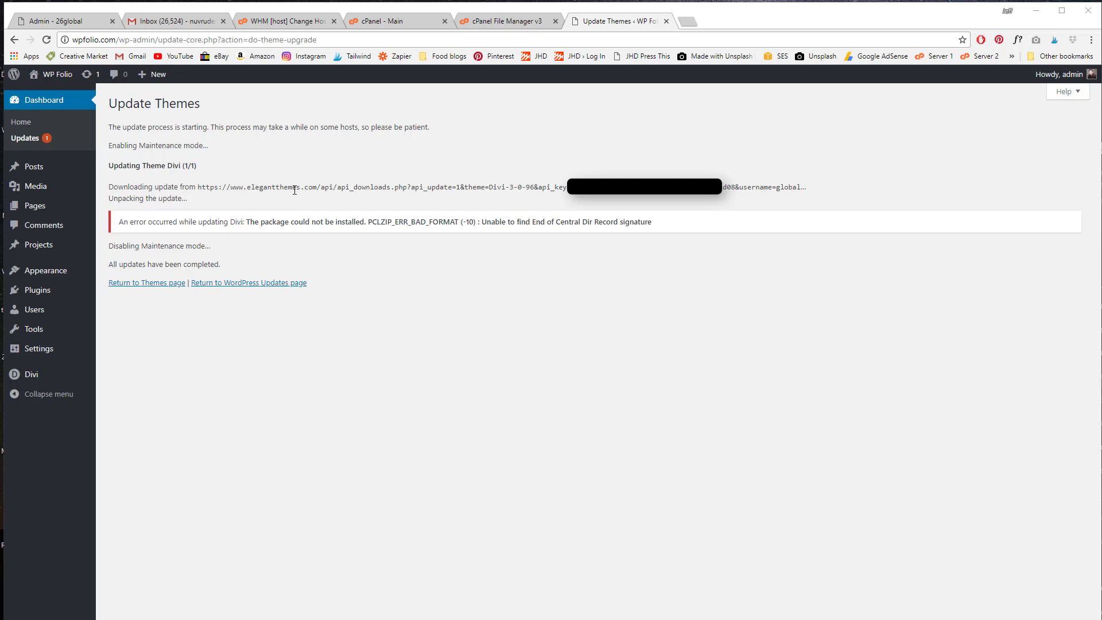
pyautogui.moveTo(577, 136)
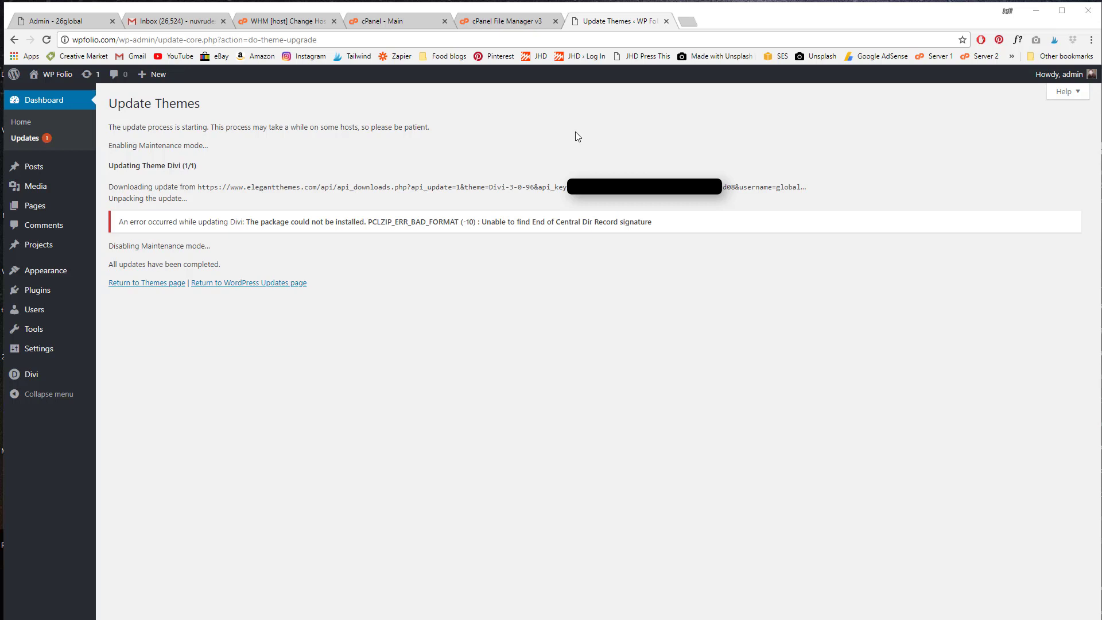
pyautogui.moveTo(573, 129)
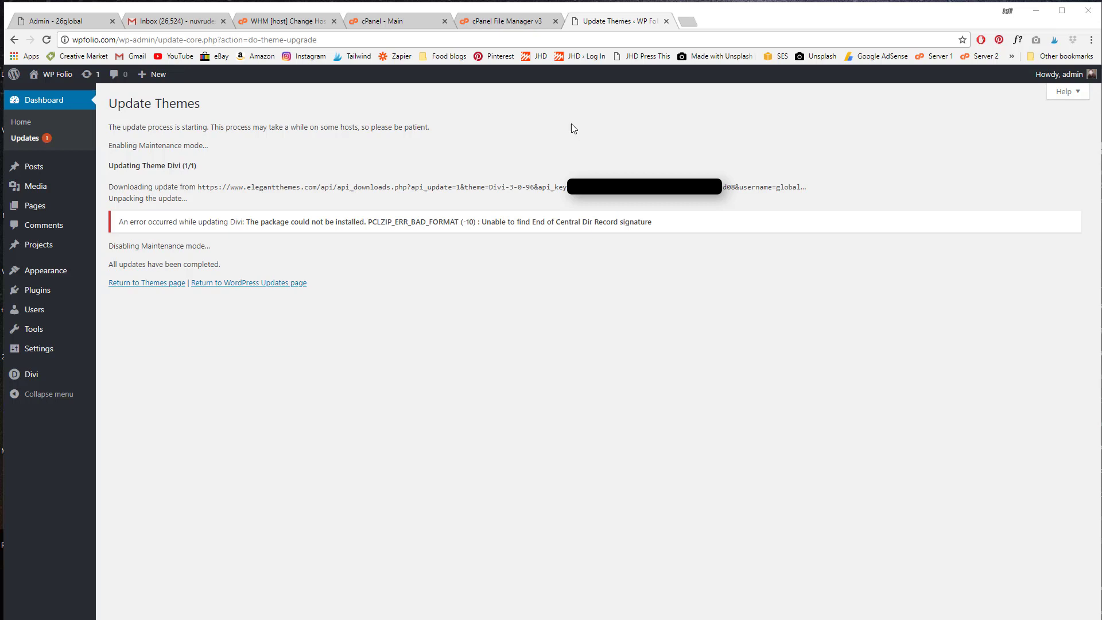
# Show the server's wp-content/themes folder listing Divi and the default themes in cPanel File Manager
pyautogui.click(502, 20)
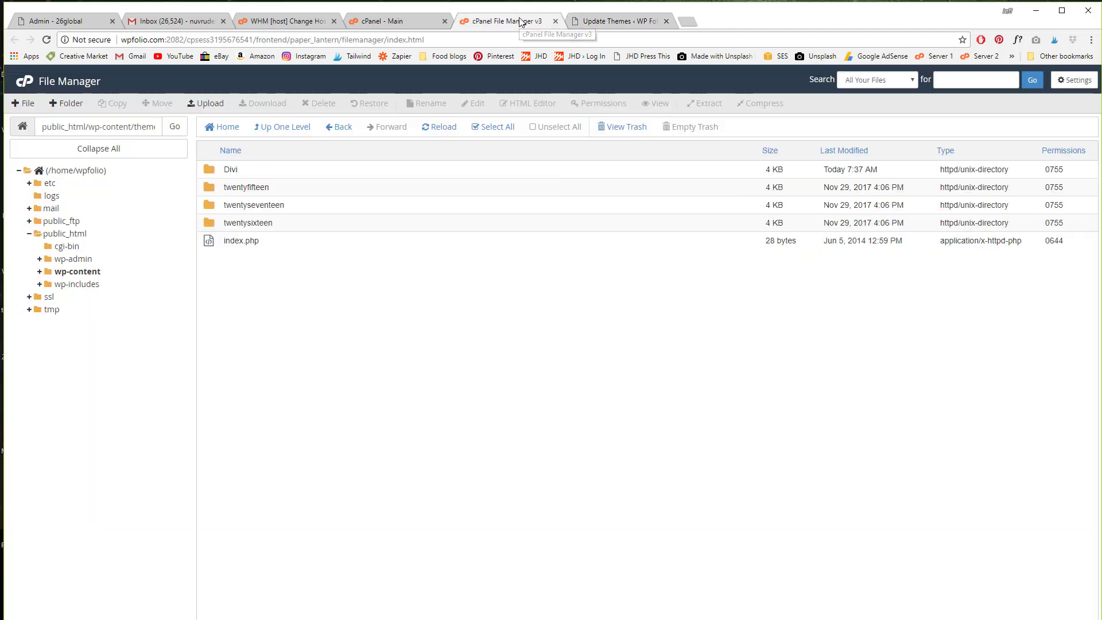
pyautogui.moveTo(482, 163)
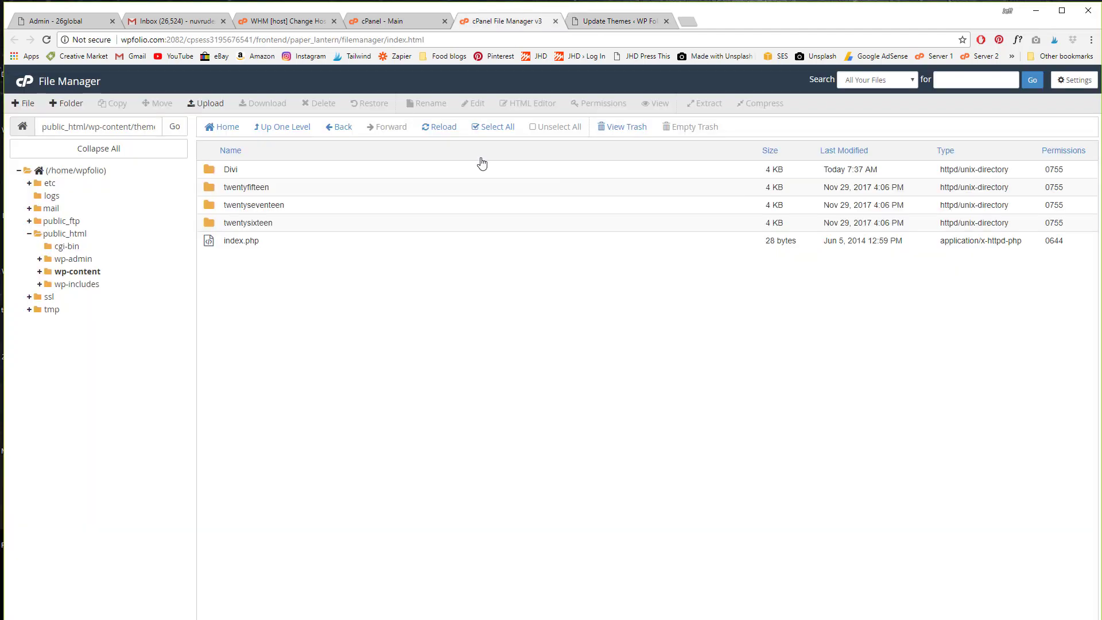
pyautogui.moveTo(331, 251)
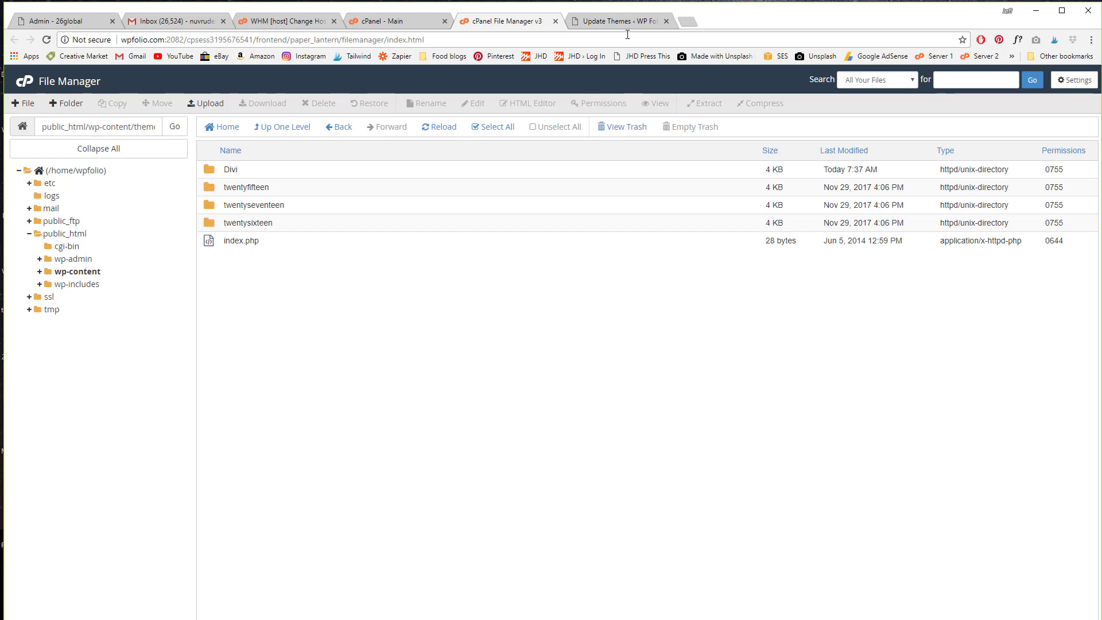
# Return to the failed Divi update report in WordPress and go to Divi Theme Options
pyautogui.click(618, 21)
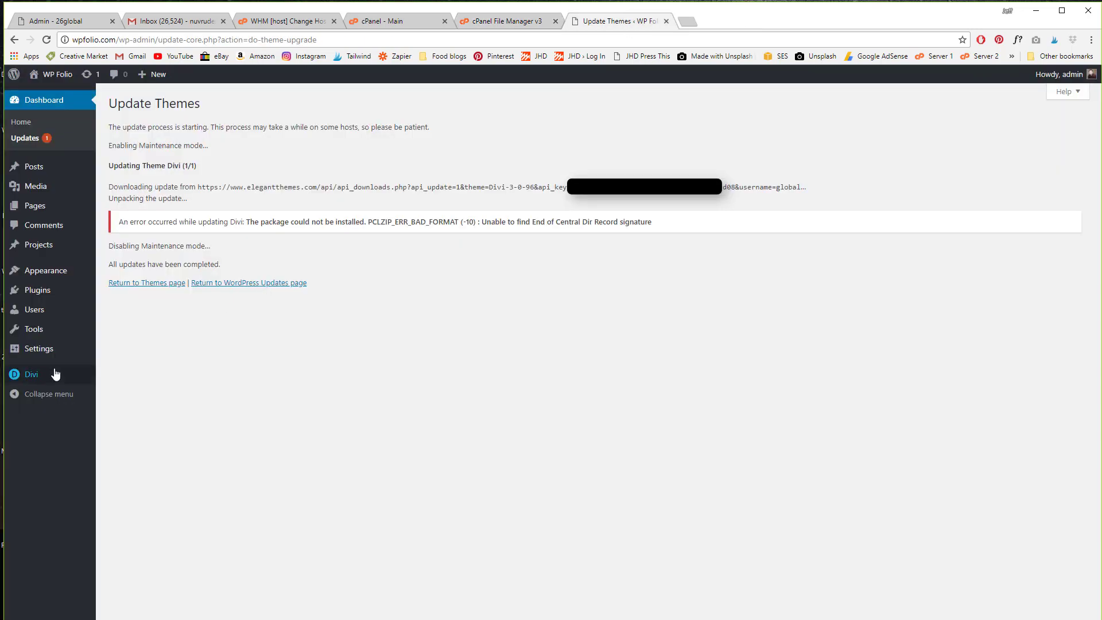
pyautogui.moveTo(167, 323)
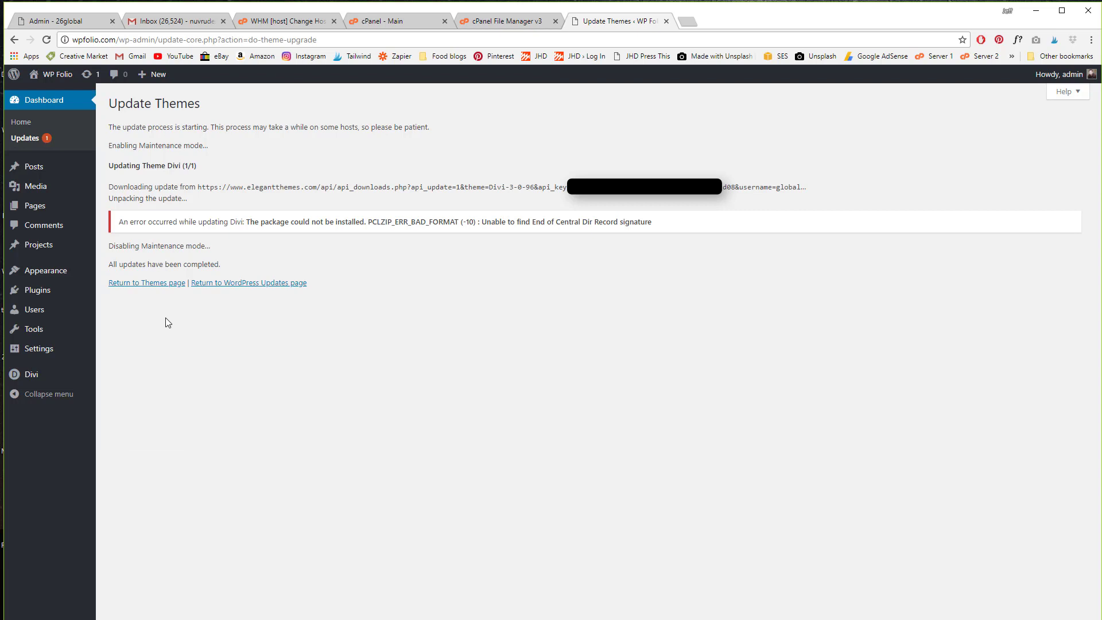
pyautogui.moveTo(173, 186)
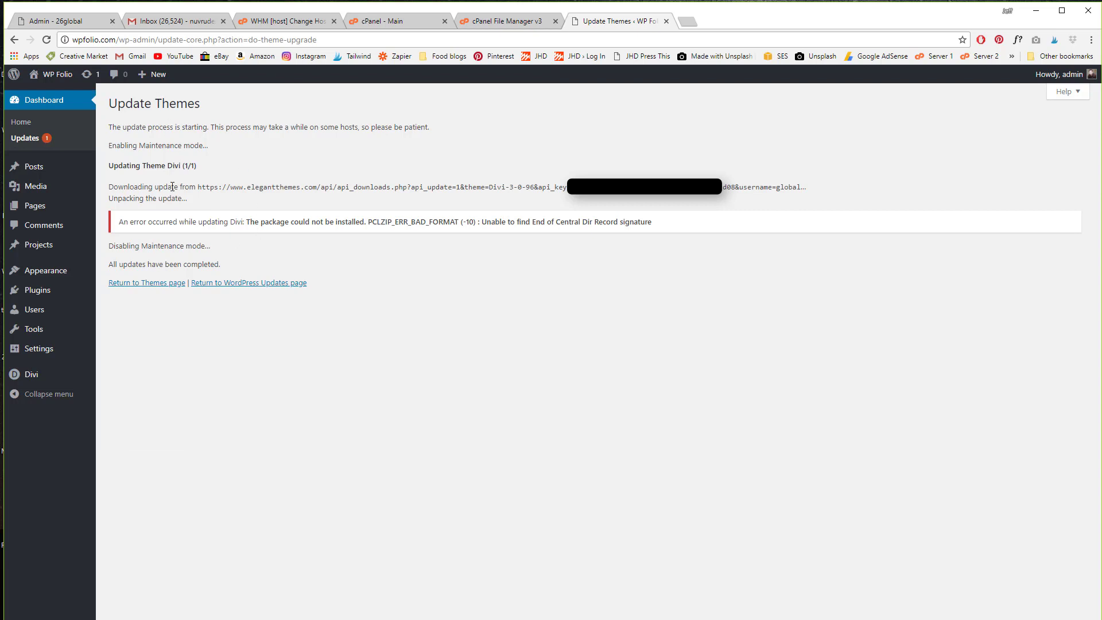
pyautogui.moveTo(659, 214)
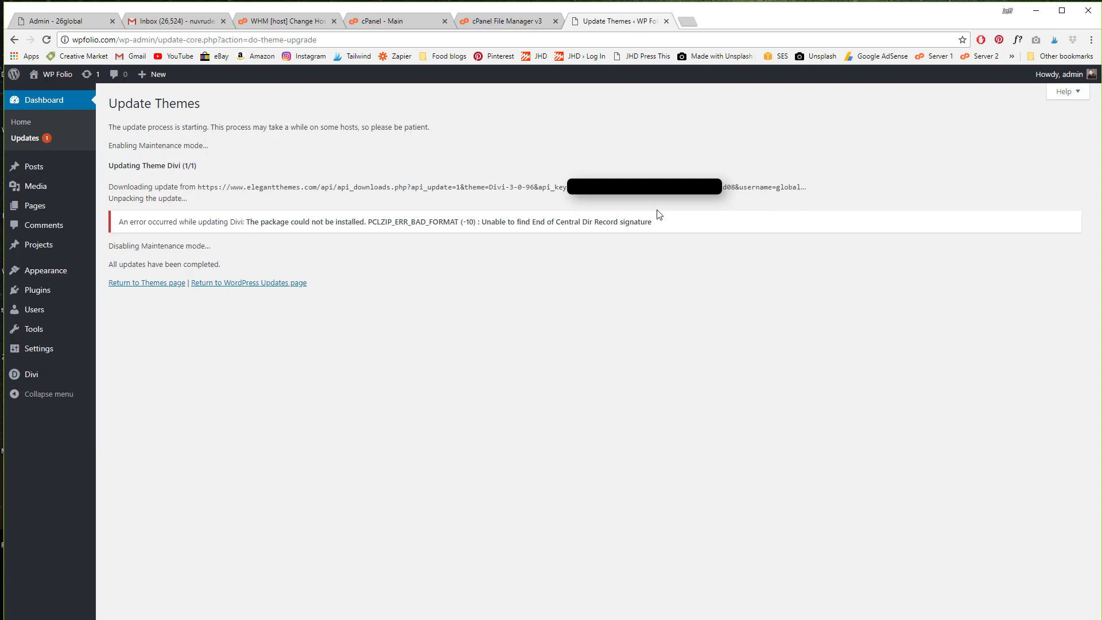
pyautogui.moveTo(609, 222)
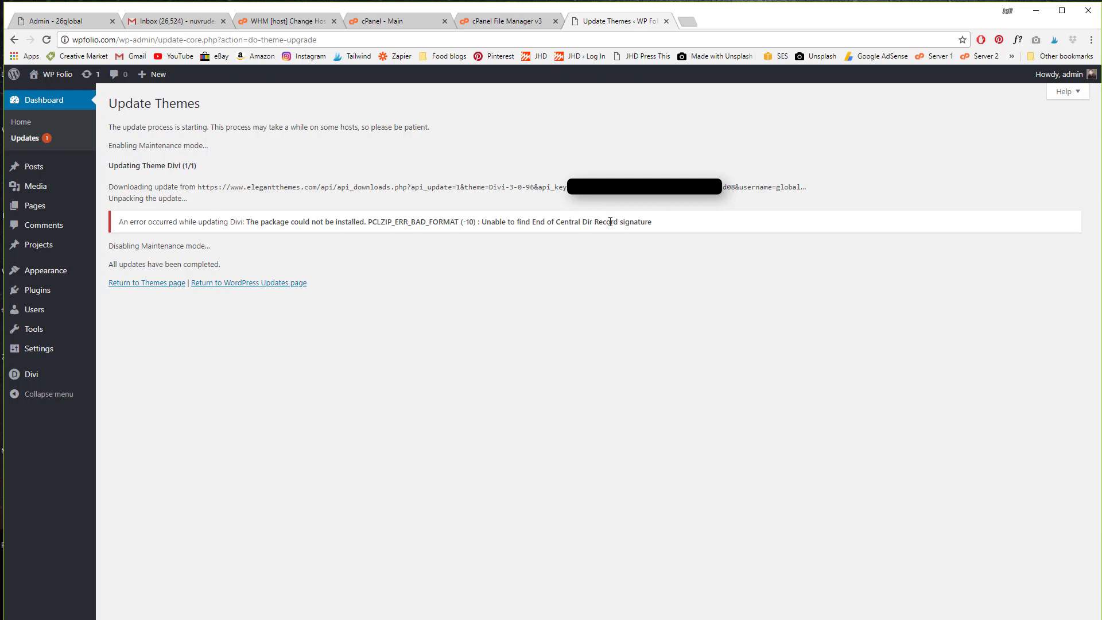
pyautogui.moveTo(667, 199)
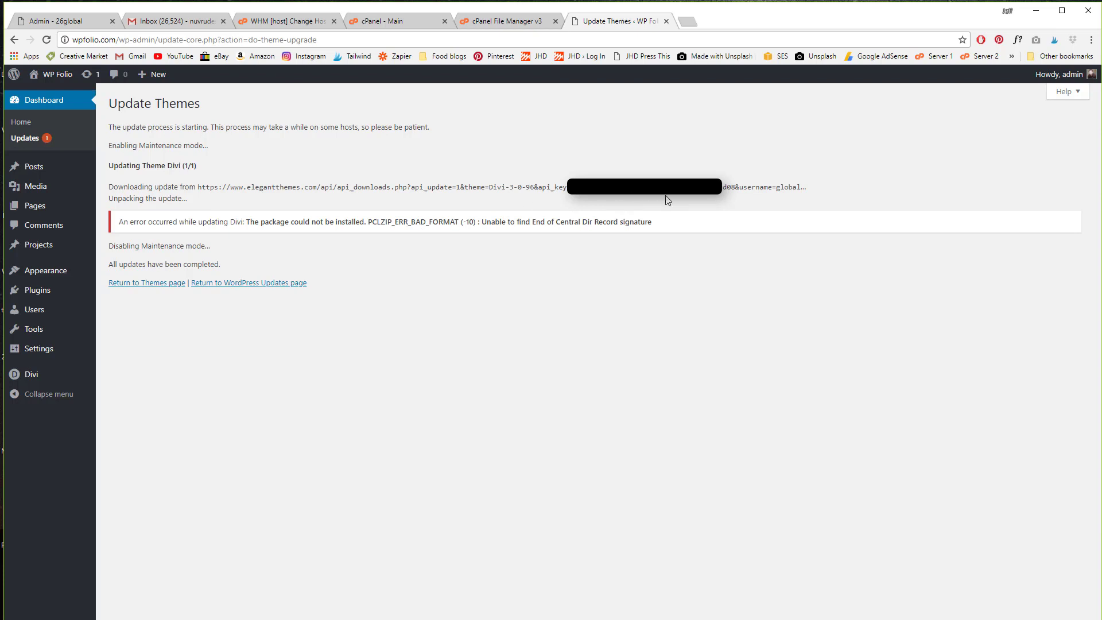
pyautogui.moveTo(564, 185)
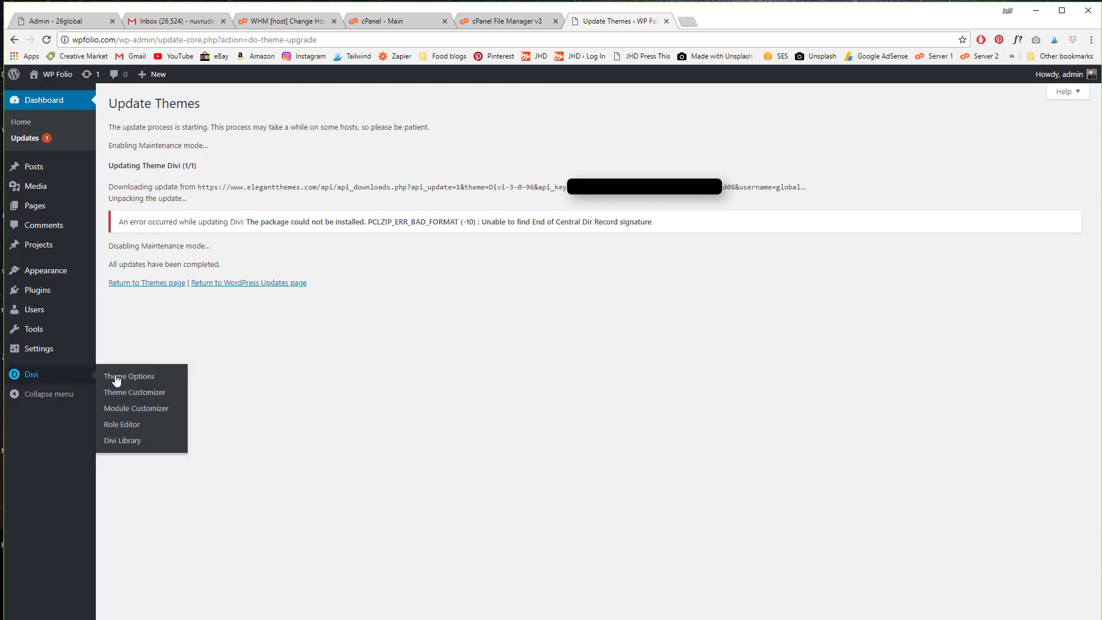
pyautogui.click(130, 375)
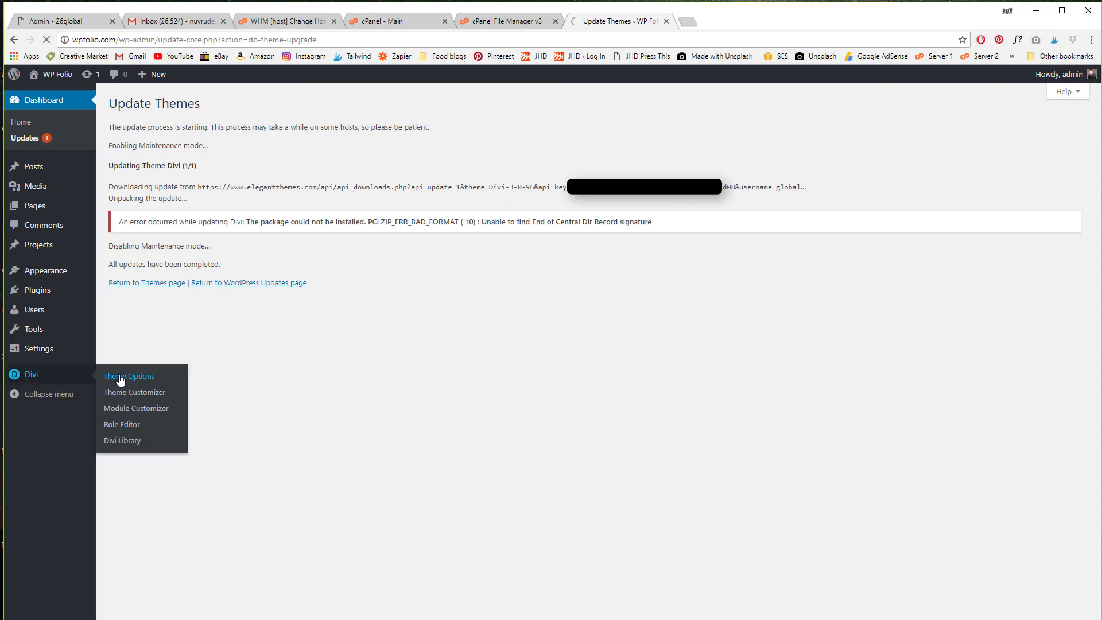
# Replace the Elegant Themes API key and username under Updates and save the changes
pyautogui.click(129, 376)
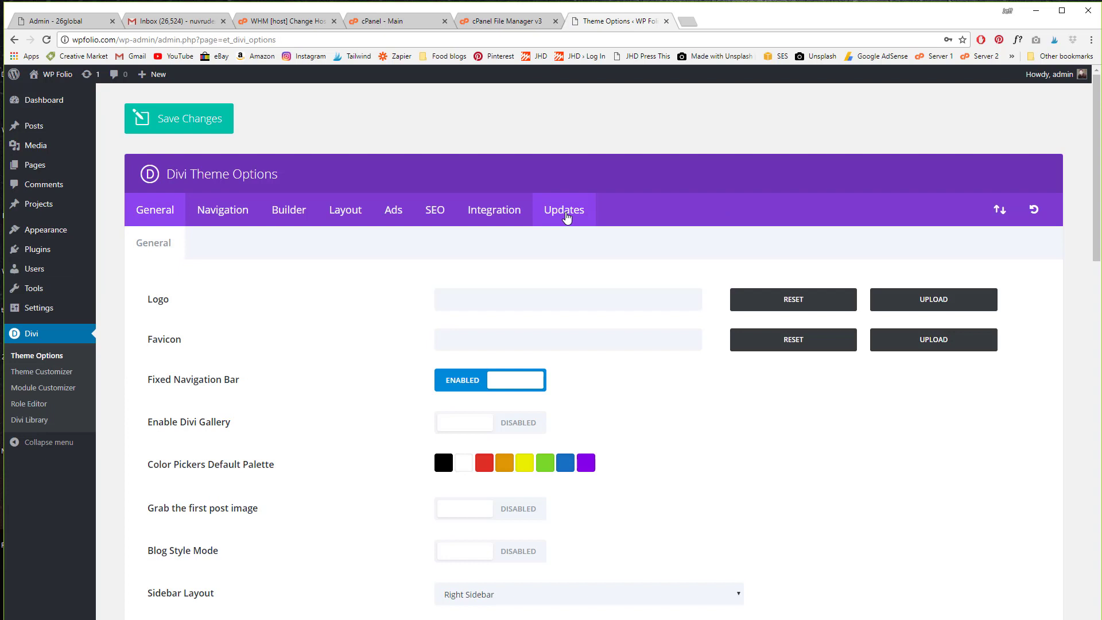
pyautogui.click(564, 209)
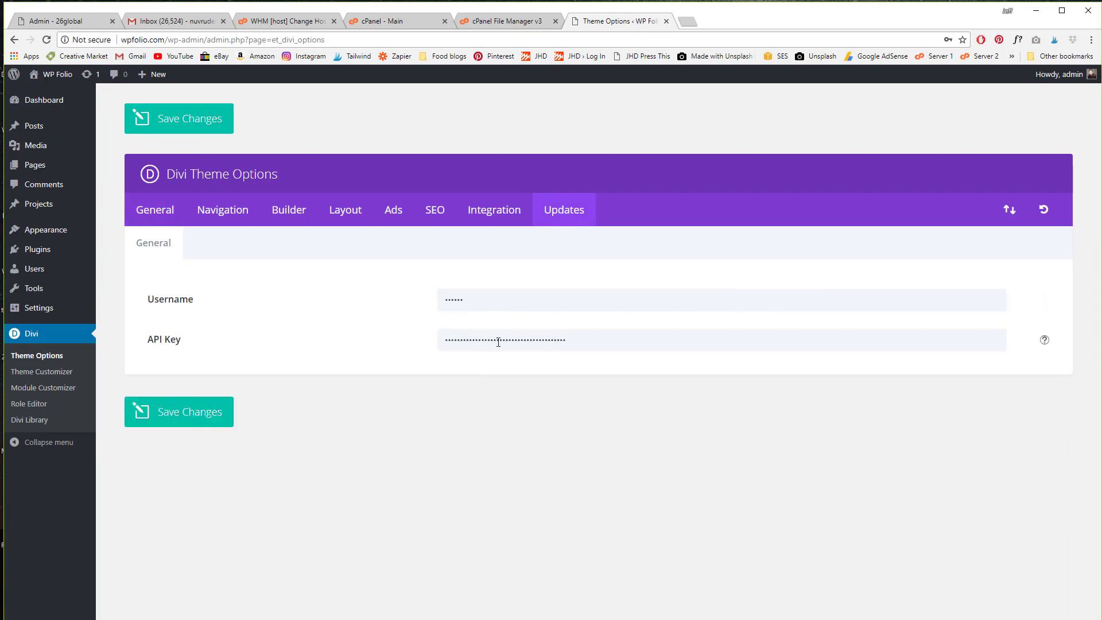
pyautogui.tripleClick(492, 300)
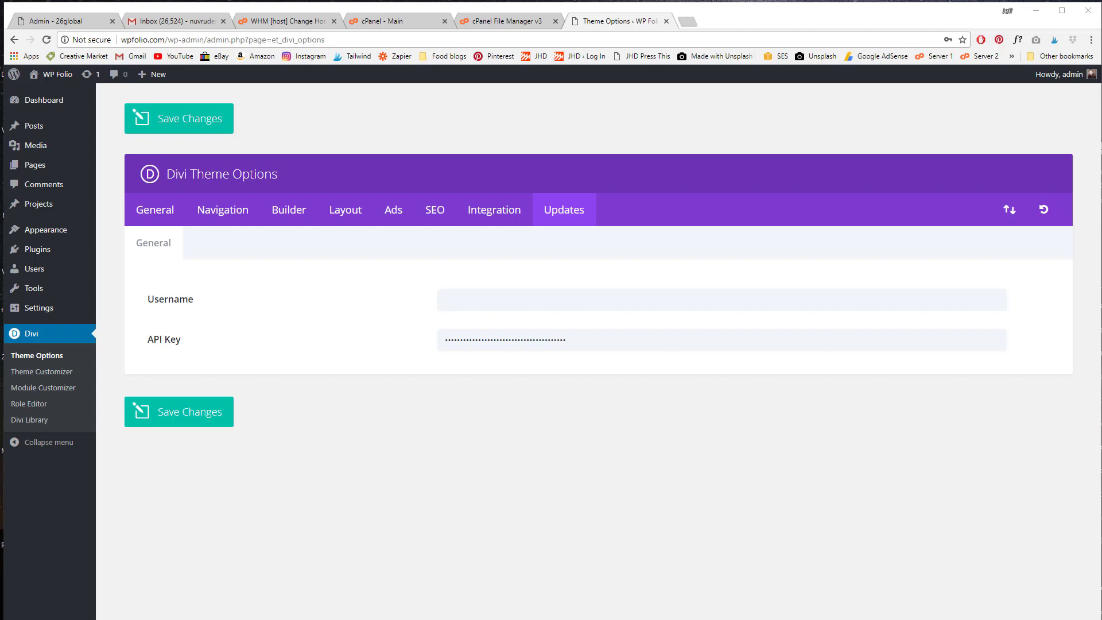
pyautogui.moveTo(557, 449)
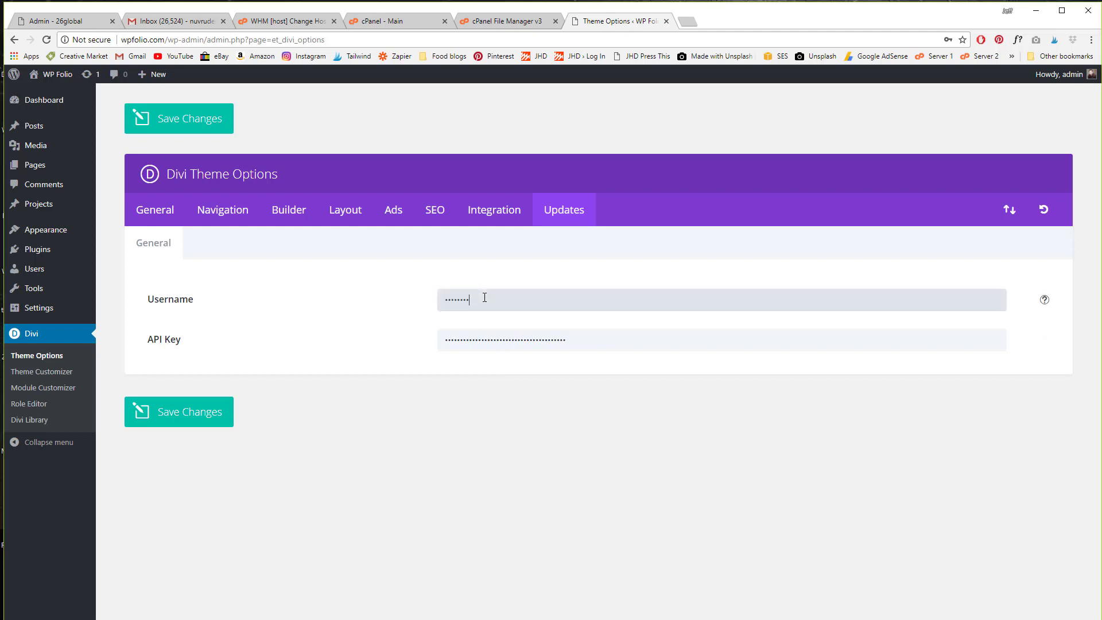
pyautogui.click(179, 412)
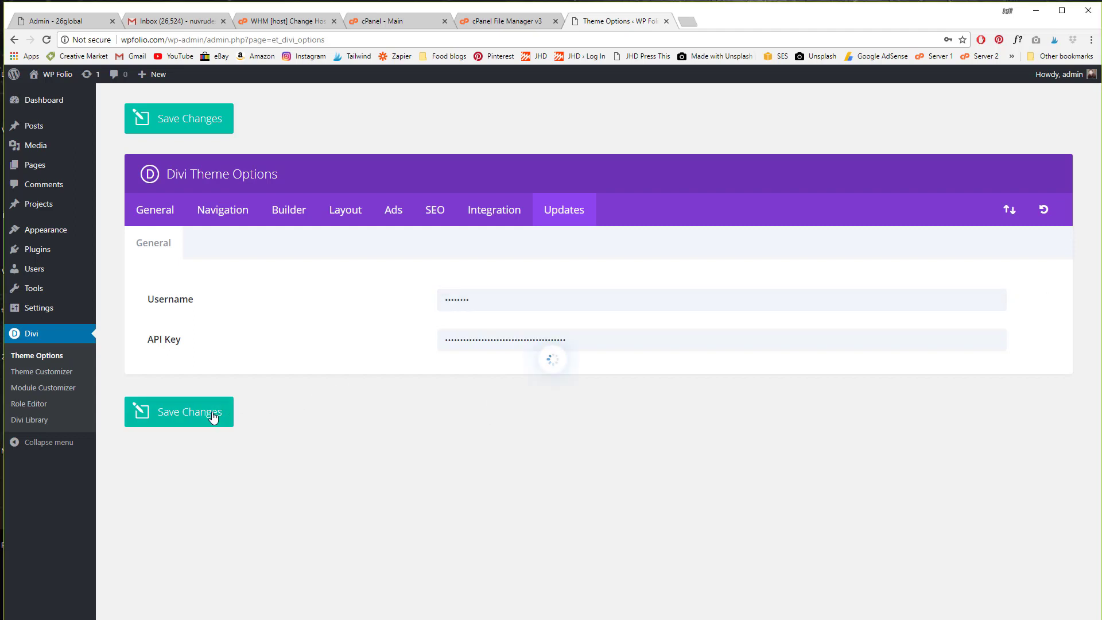
pyautogui.click(179, 412)
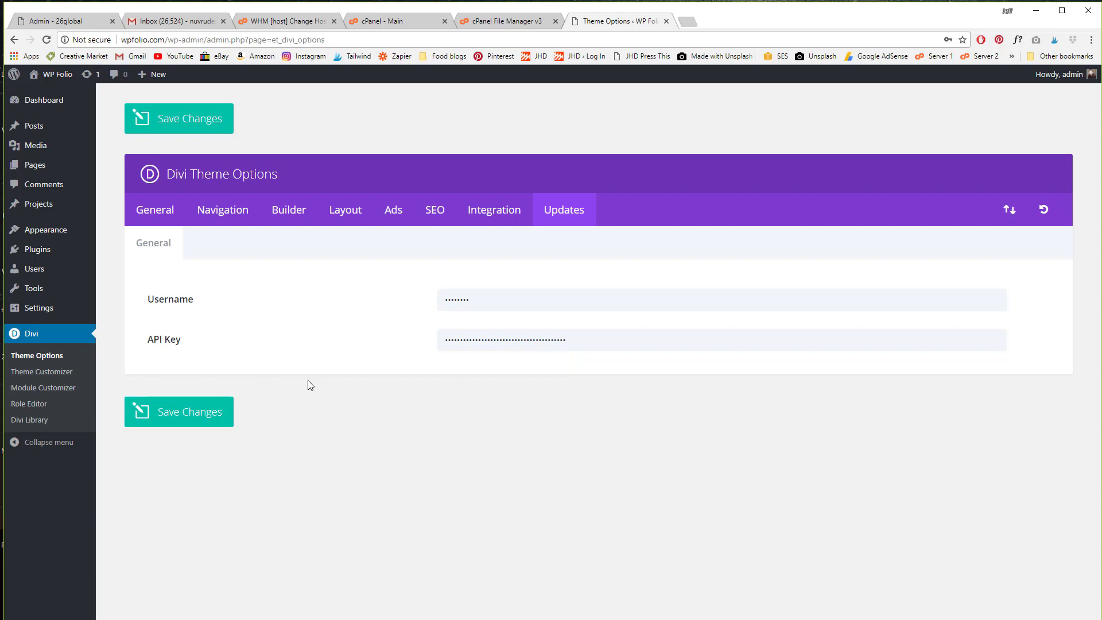
pyautogui.moveTo(89, 74)
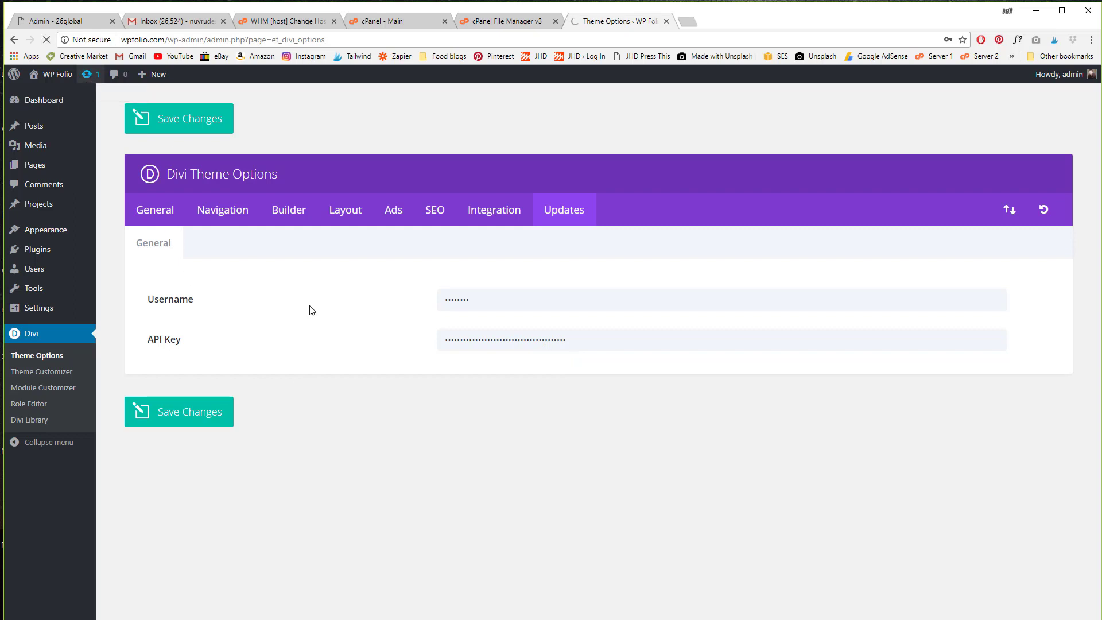
# From Dashboard > Updates, select all themes and update Divi from 3.0.91 to 3.0.106
pyautogui.click(24, 139)
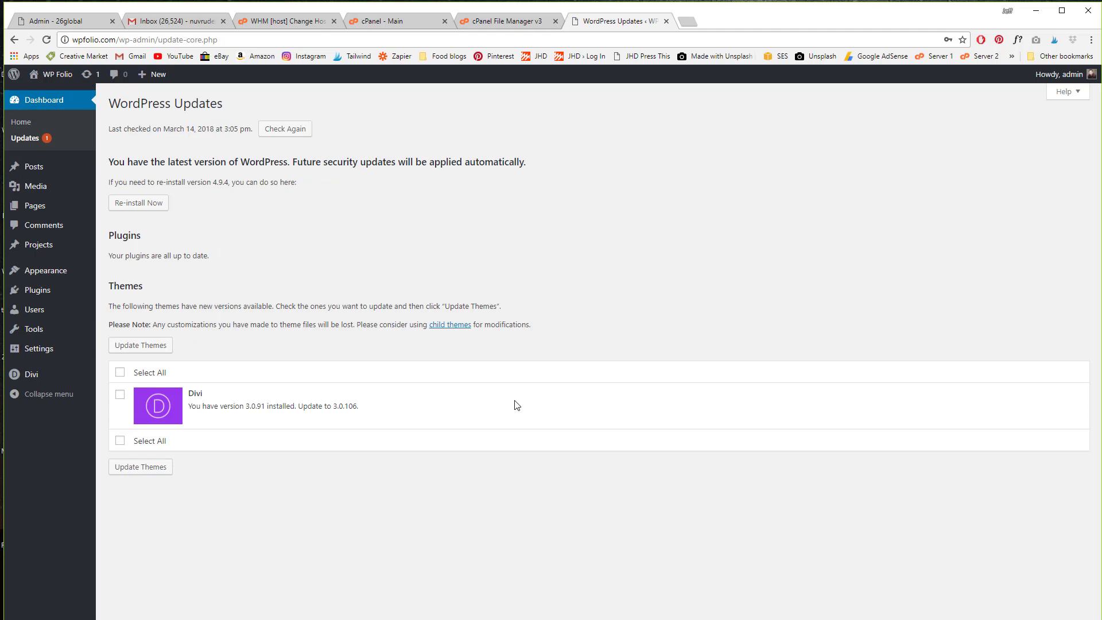
pyautogui.click(120, 372)
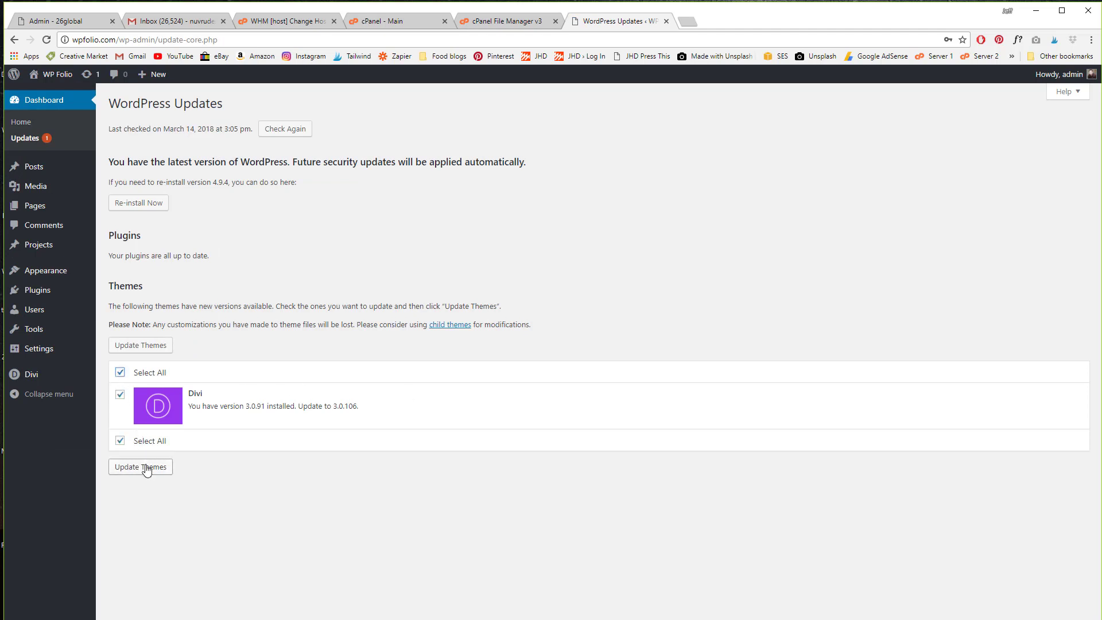
pyautogui.click(140, 467)
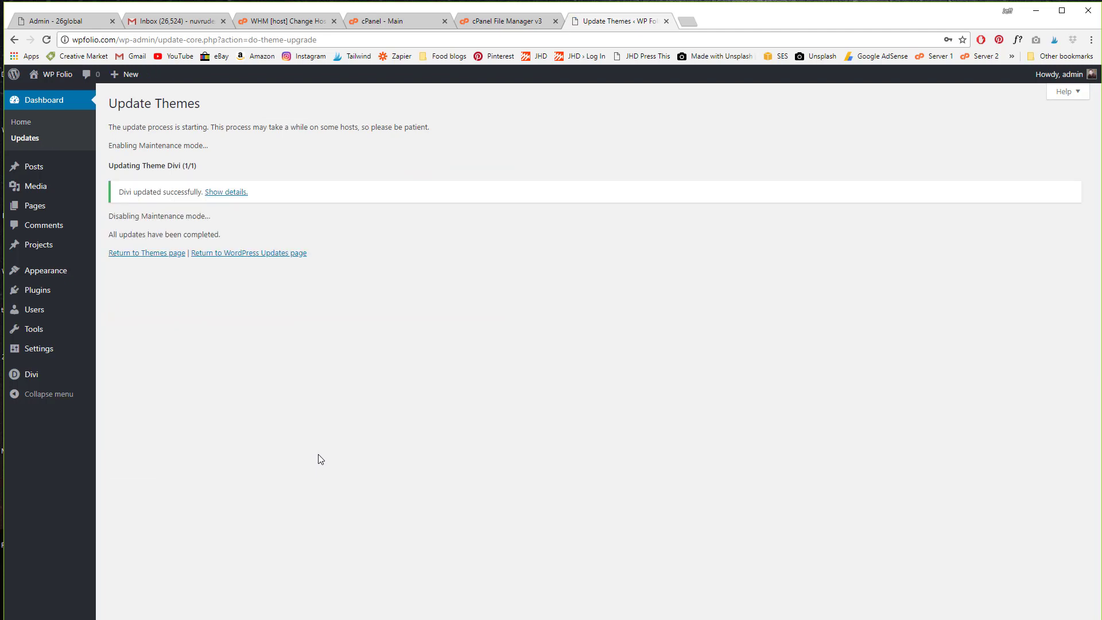
pyautogui.moveTo(190, 188)
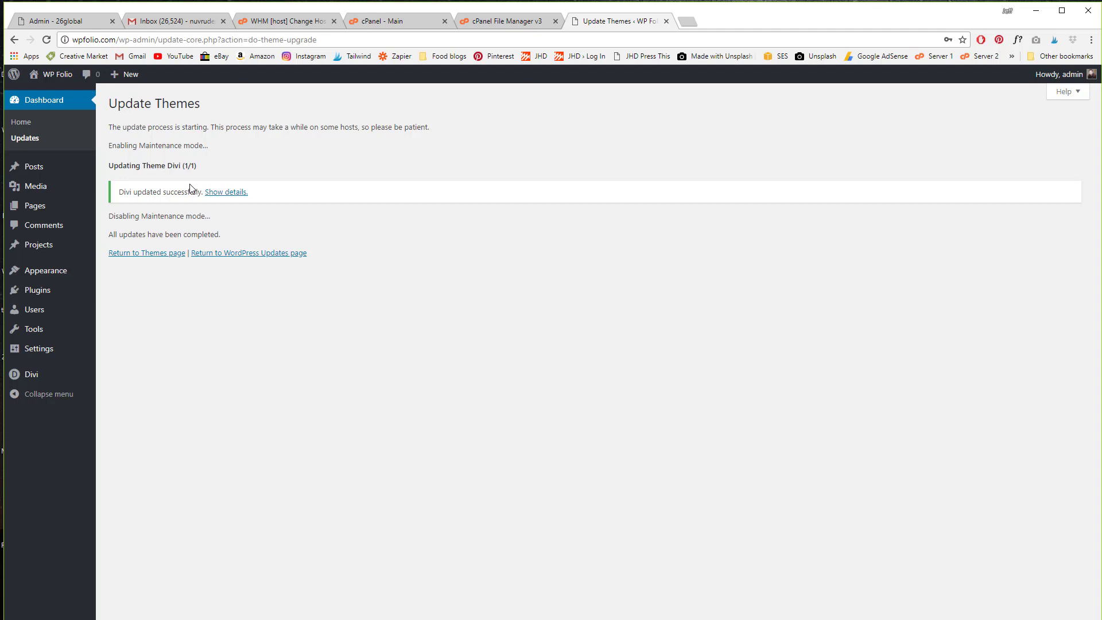
pyautogui.moveTo(205, 322)
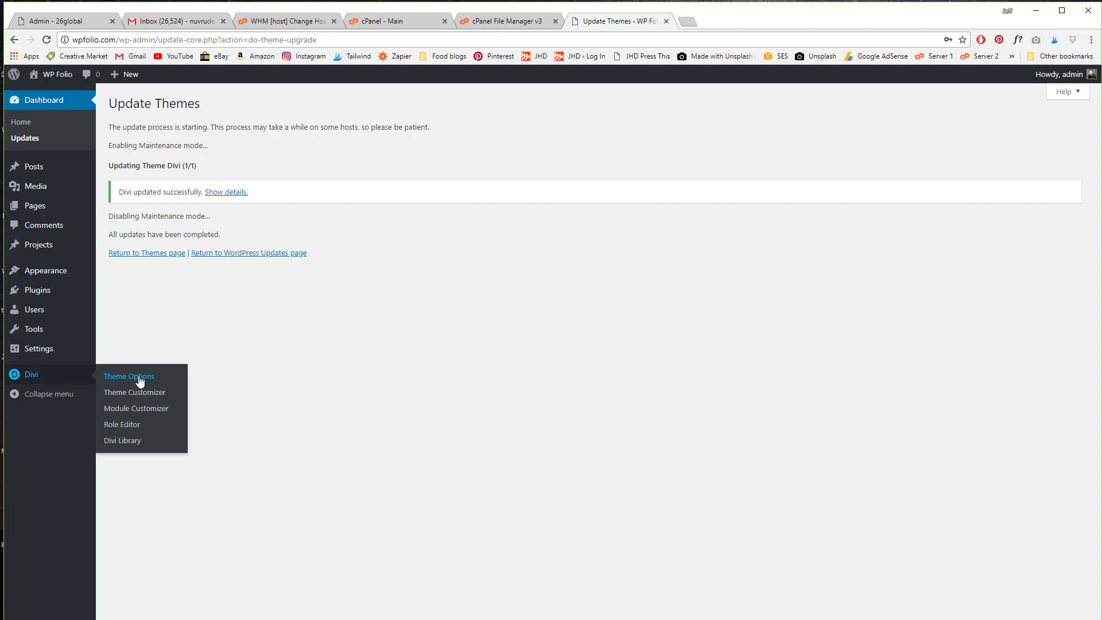
# Reopen Divi Theme Options on the Updates settings showing the username and API key
pyautogui.click(128, 377)
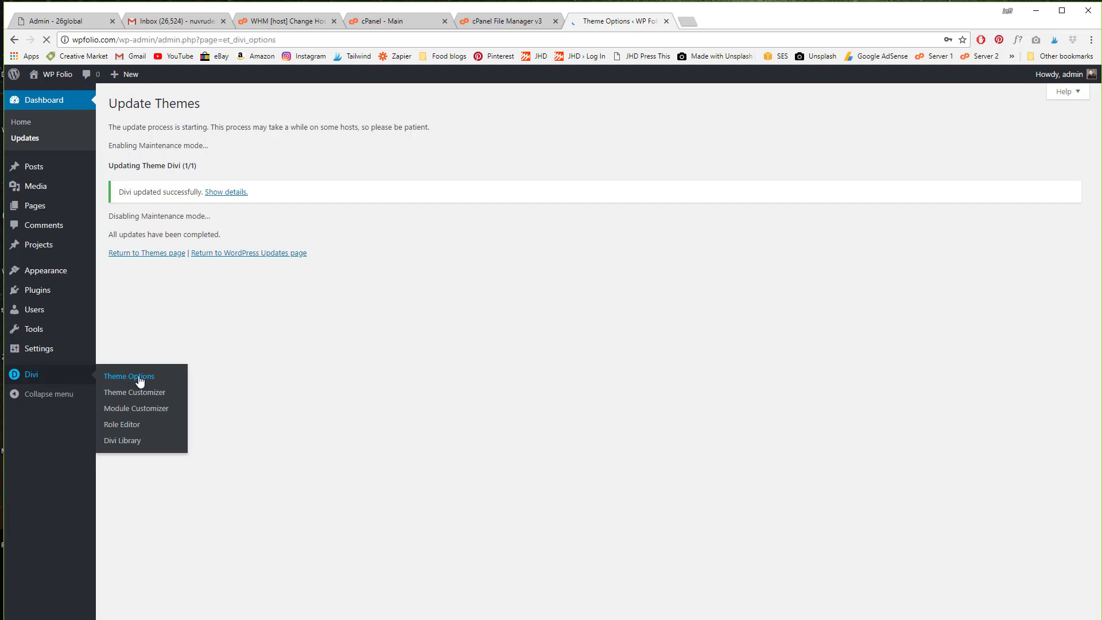
pyautogui.click(128, 376)
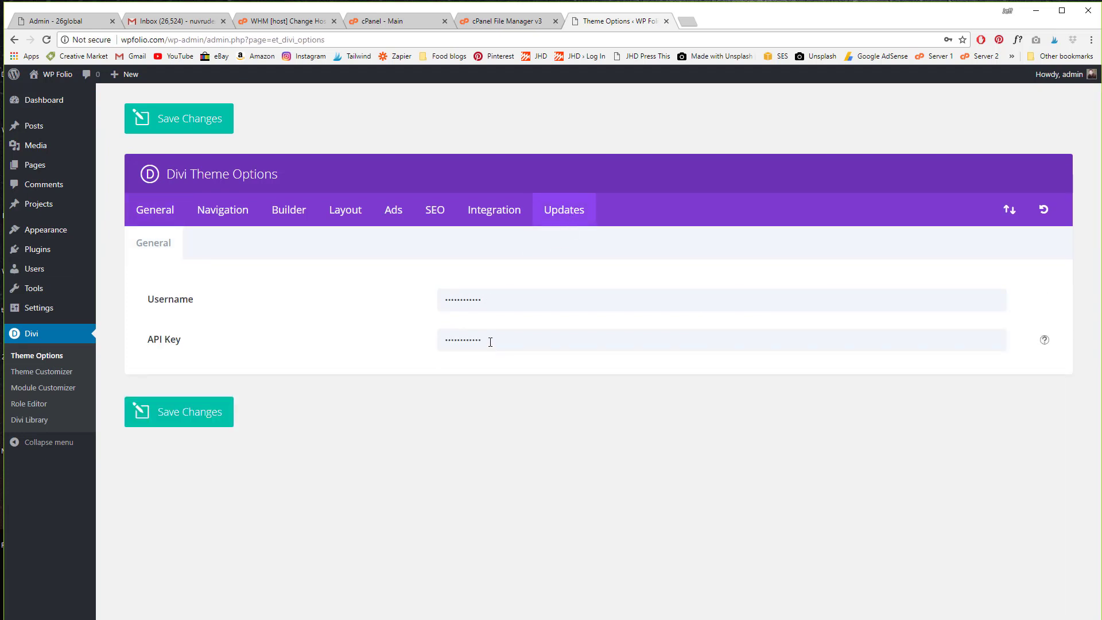
pyautogui.moveTo(490, 394)
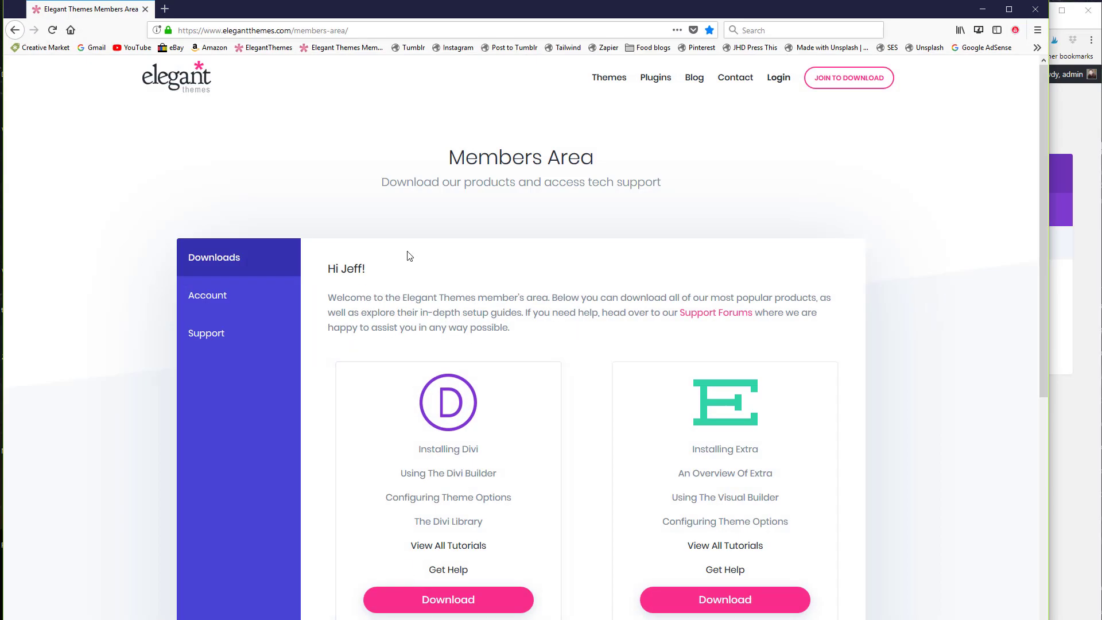
pyautogui.moveTo(49, 61)
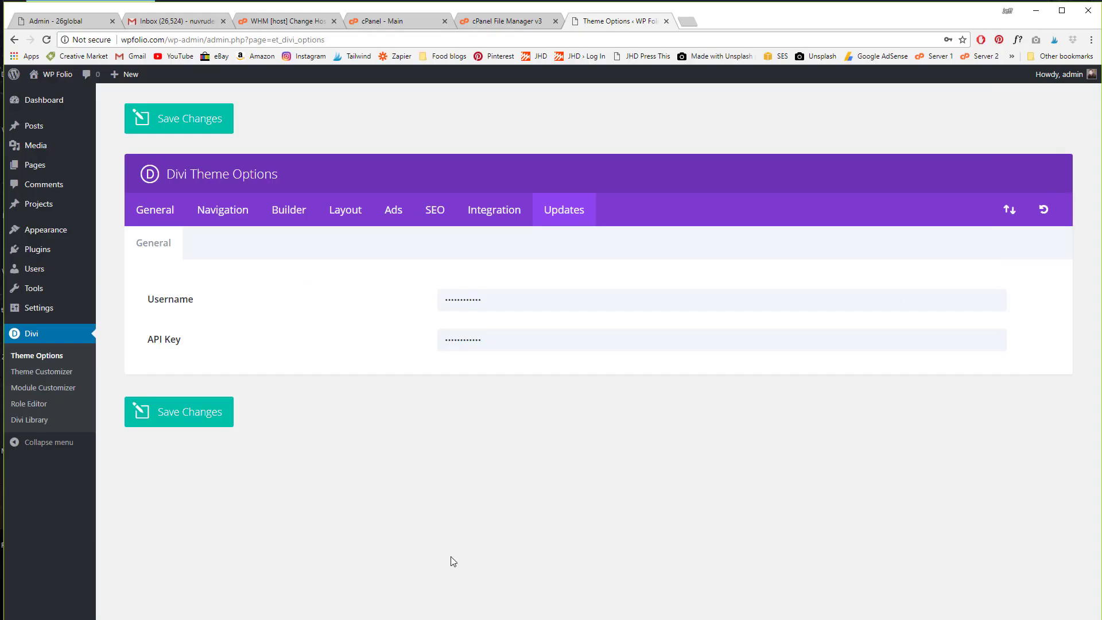
pyautogui.moveTo(489, 162)
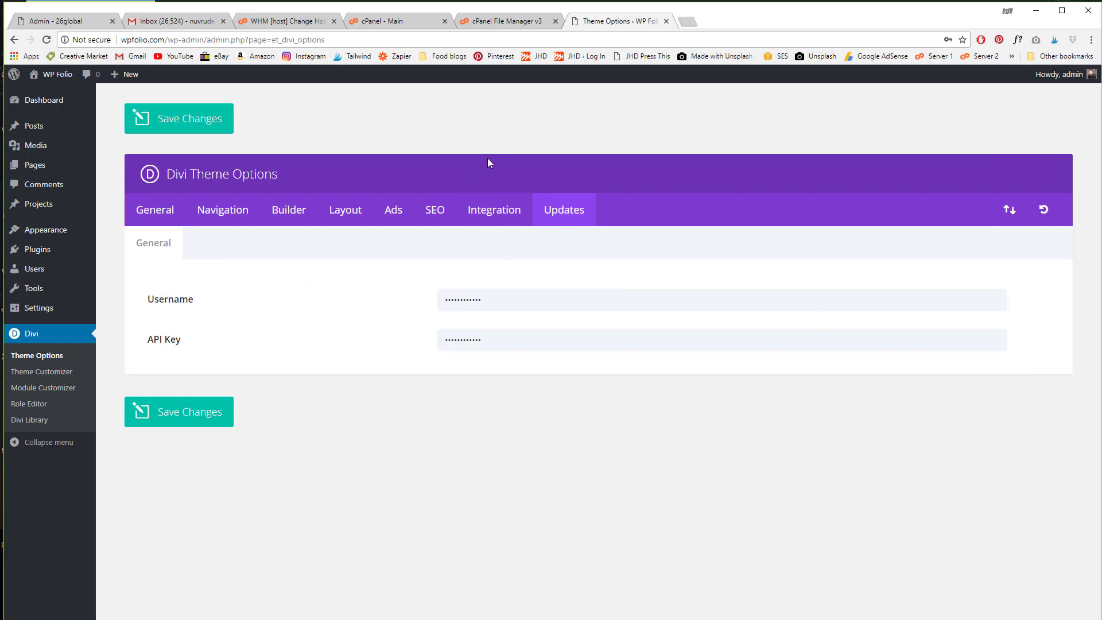
pyautogui.moveTo(618, 177)
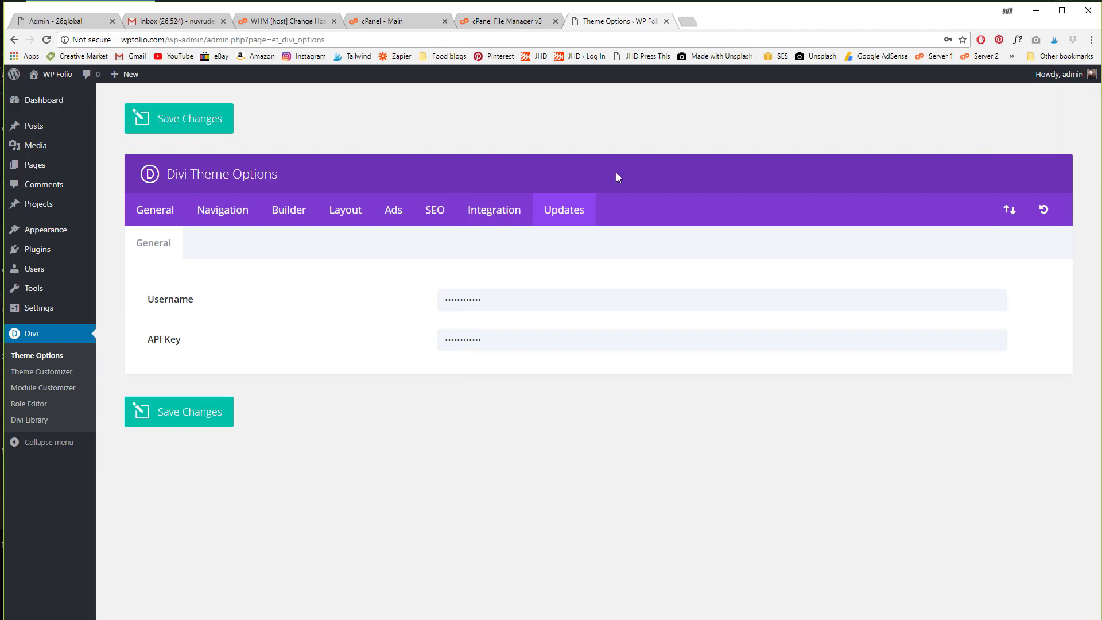
pyautogui.moveTo(635, 127)
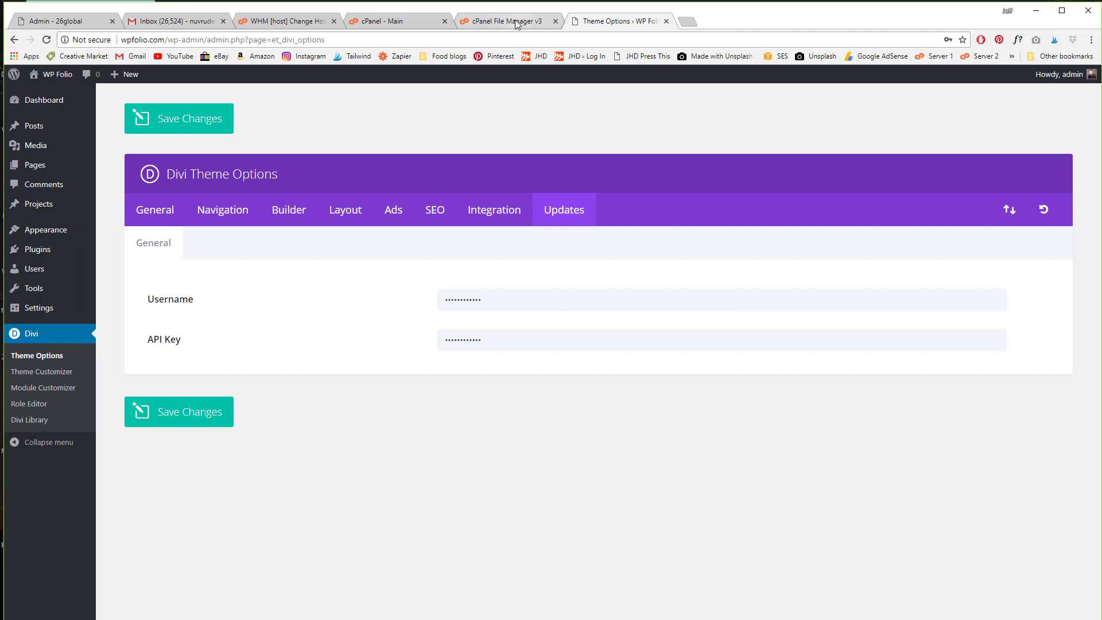
# In cPanel File Manager, bring up and dismiss the Divi folder's actions, leaving Divi in themes
pyautogui.click(503, 21)
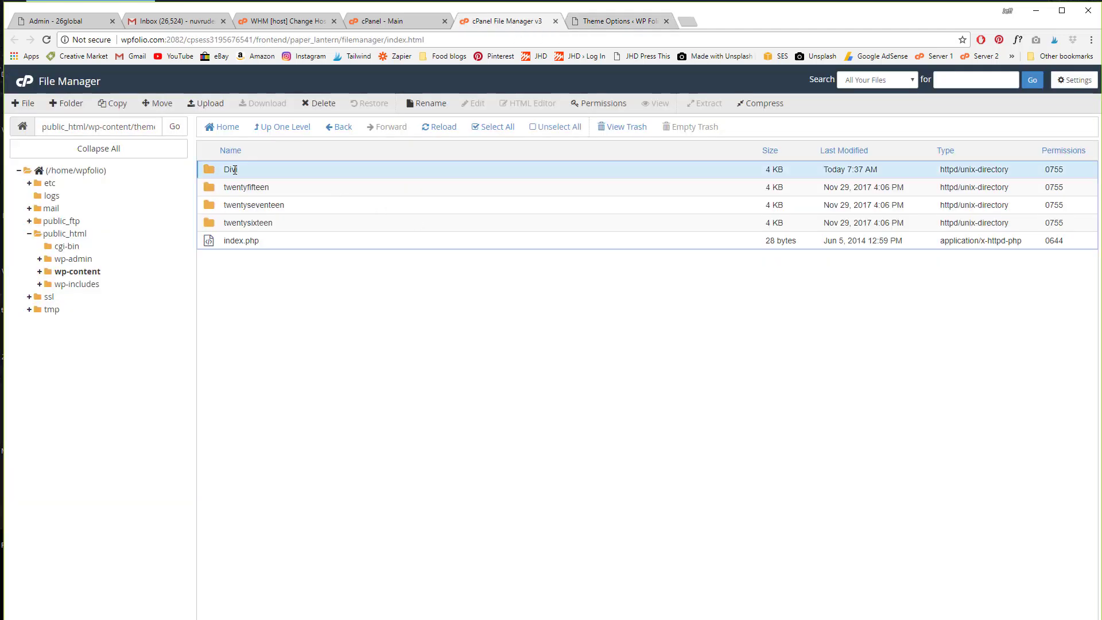
pyautogui.rightClick(230, 169)
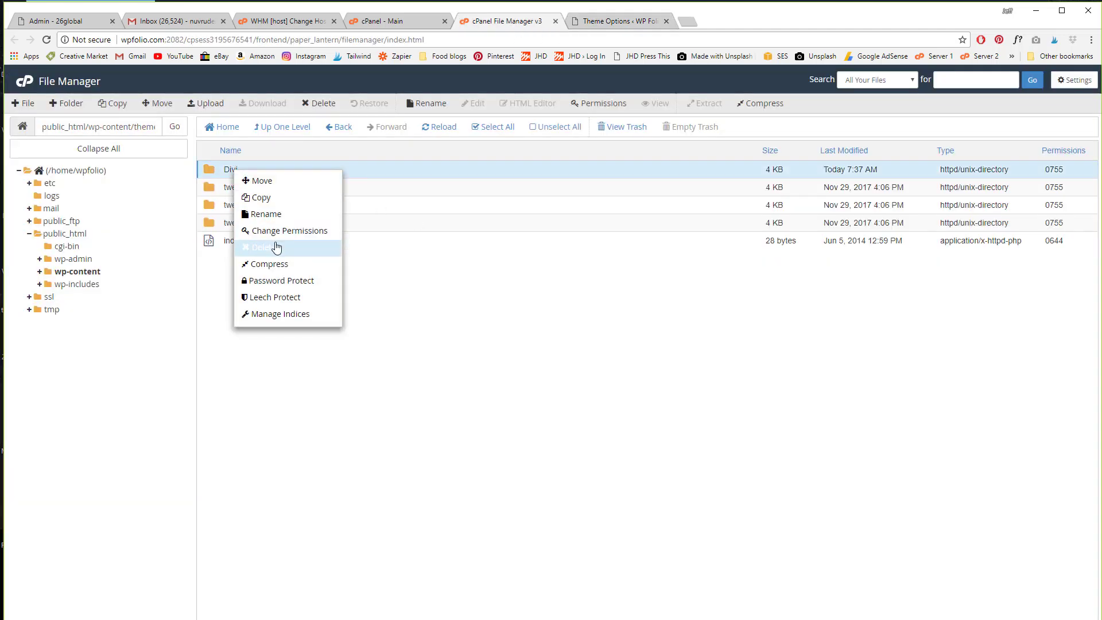
pyautogui.moveTo(378, 189)
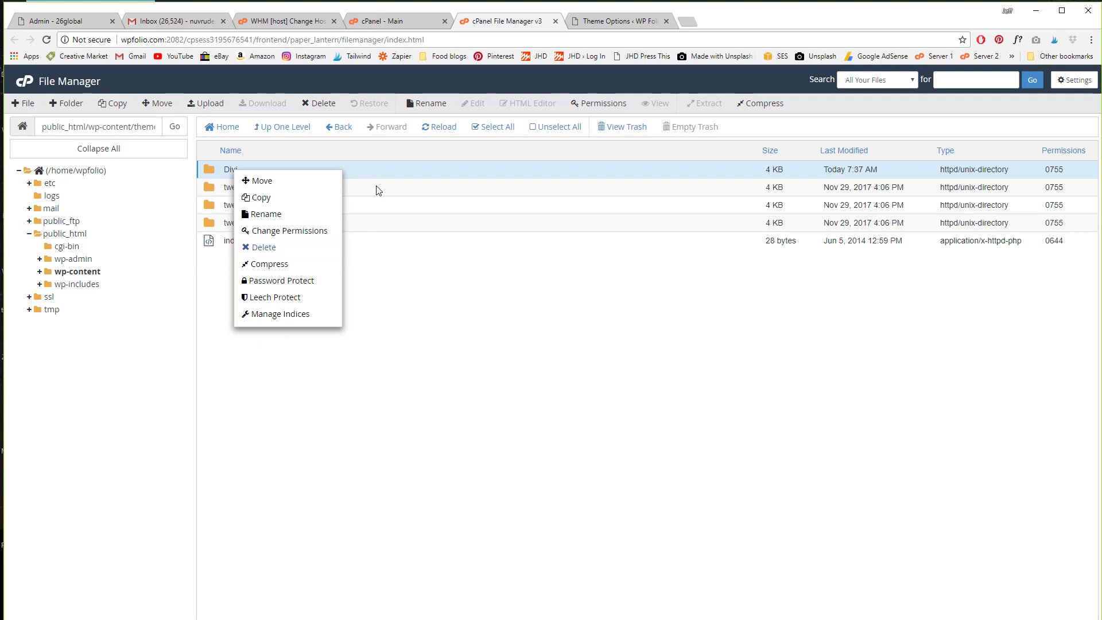
pyautogui.click(410, 185)
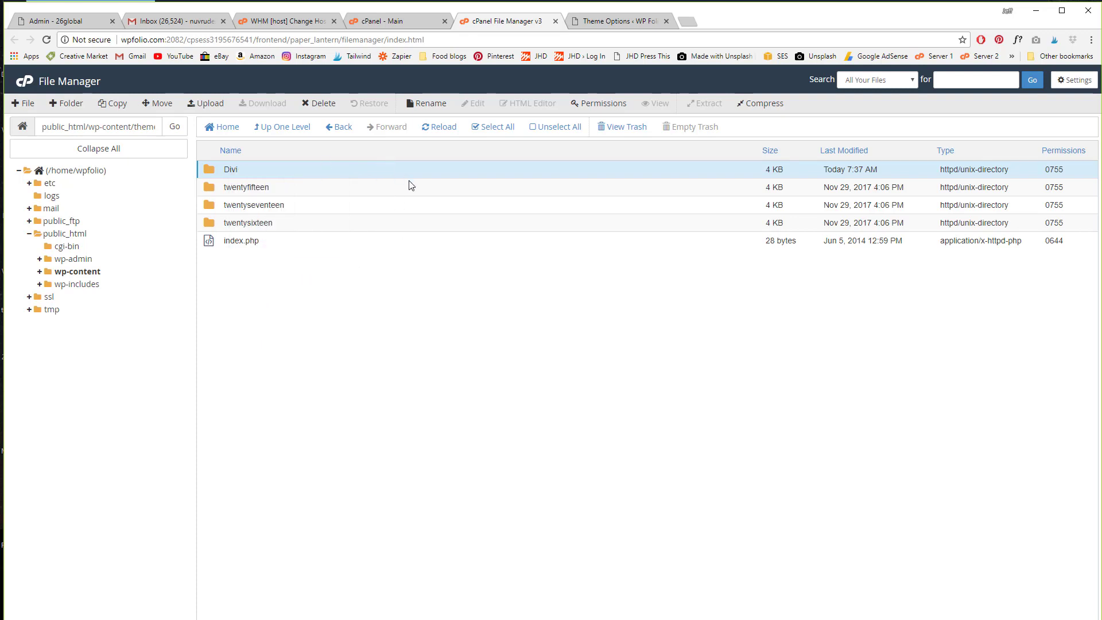
pyautogui.moveTo(637, 136)
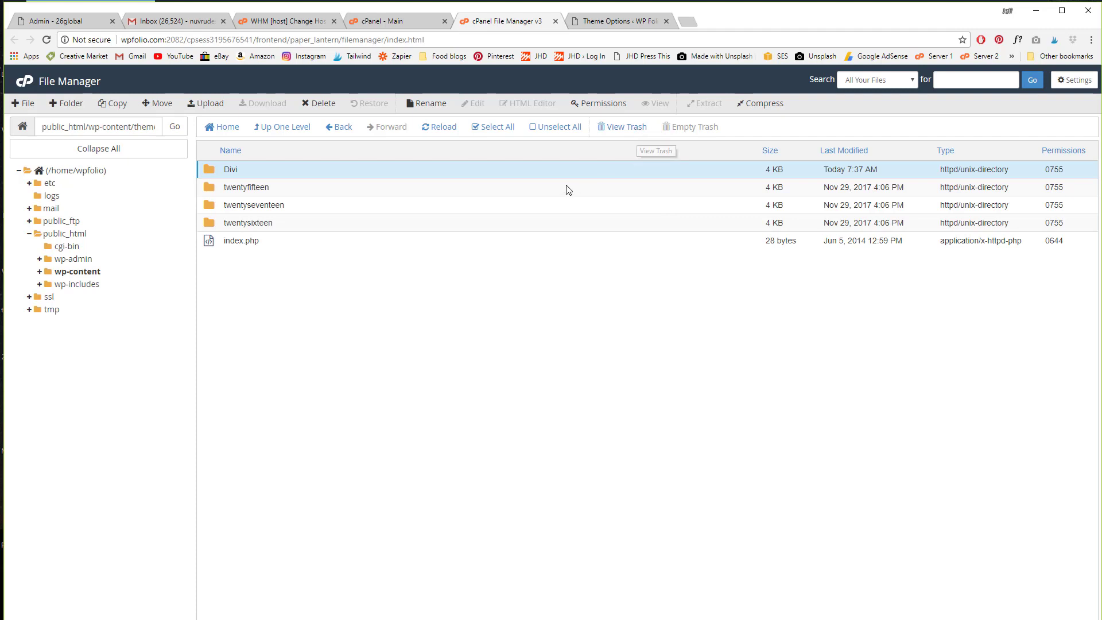
pyautogui.moveTo(555, 202)
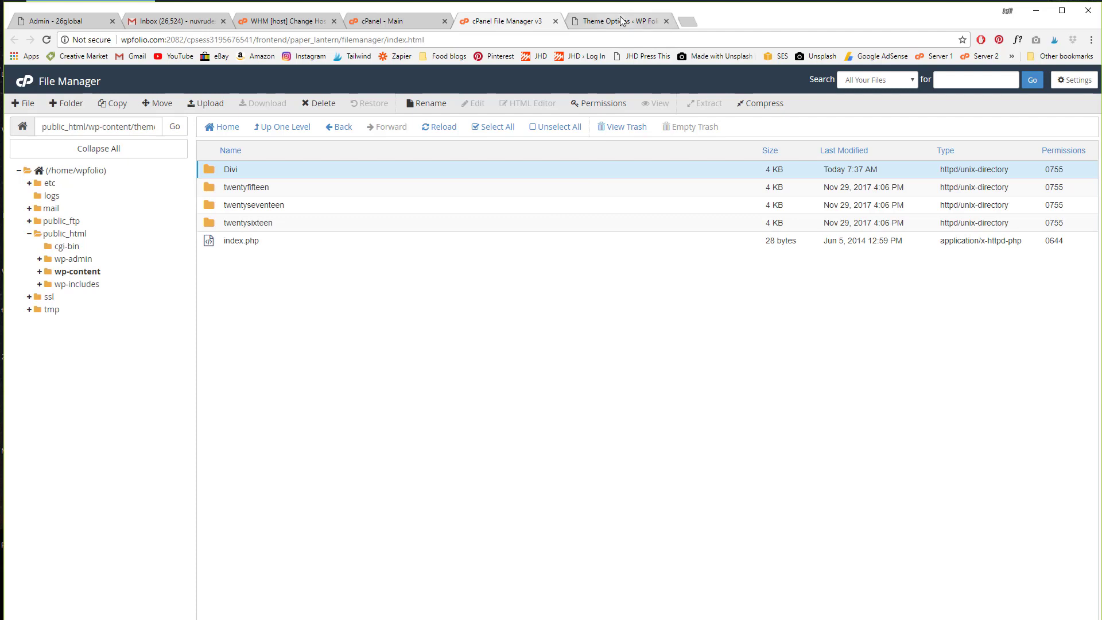
# Switch back to the WordPress tab with Divi's update username and API key fields
pyautogui.click(619, 21)
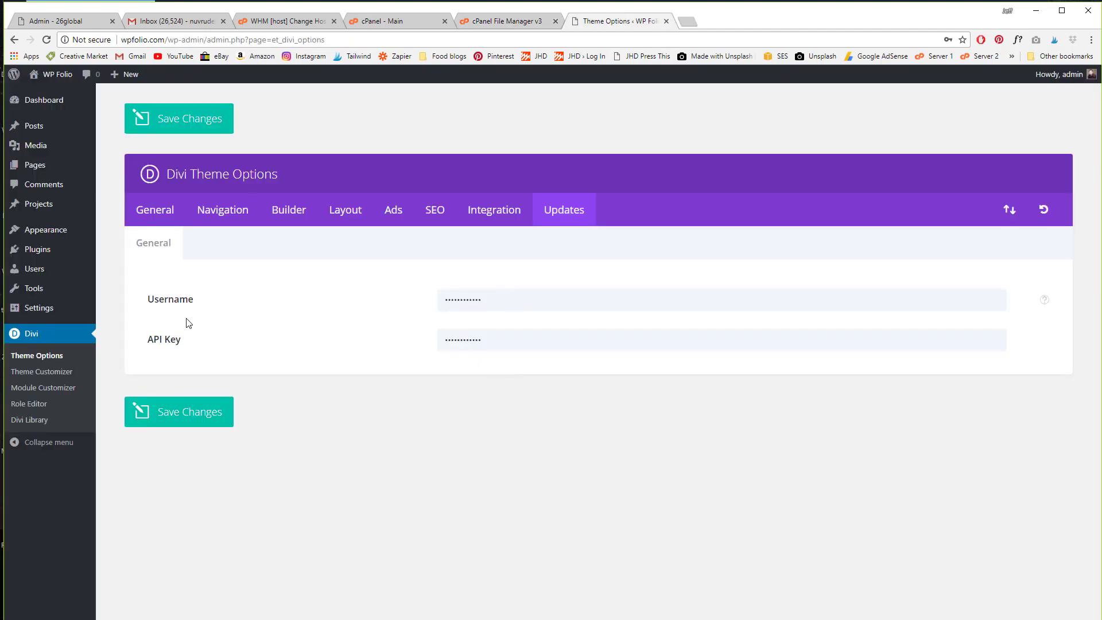
pyautogui.moveTo(502, 375)
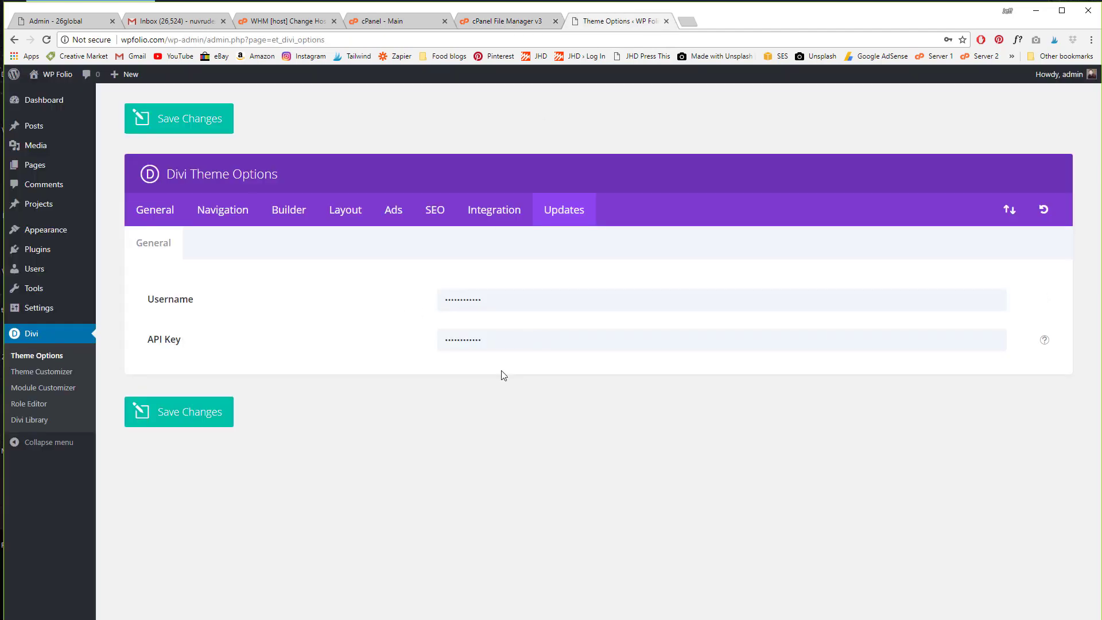
pyautogui.moveTo(681, 493)
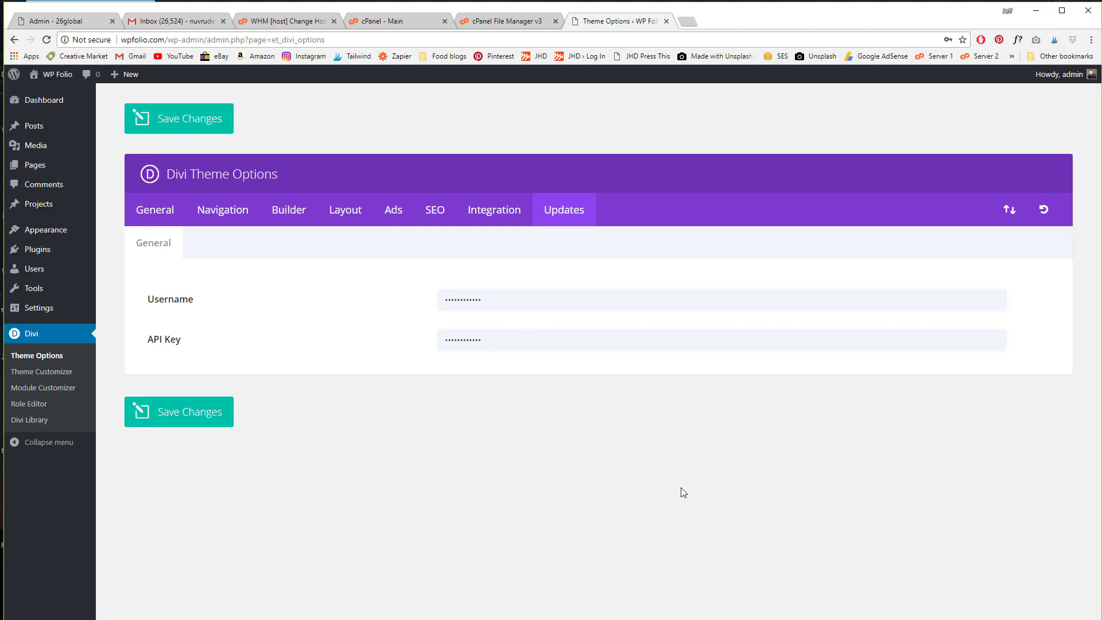
pyautogui.moveTo(1033, 587)
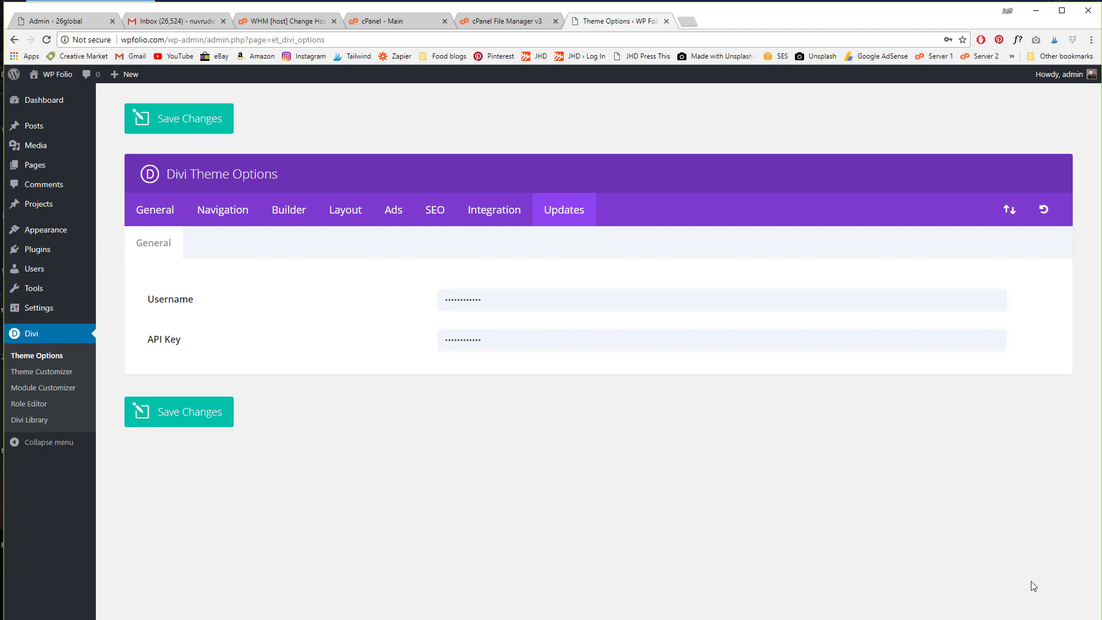